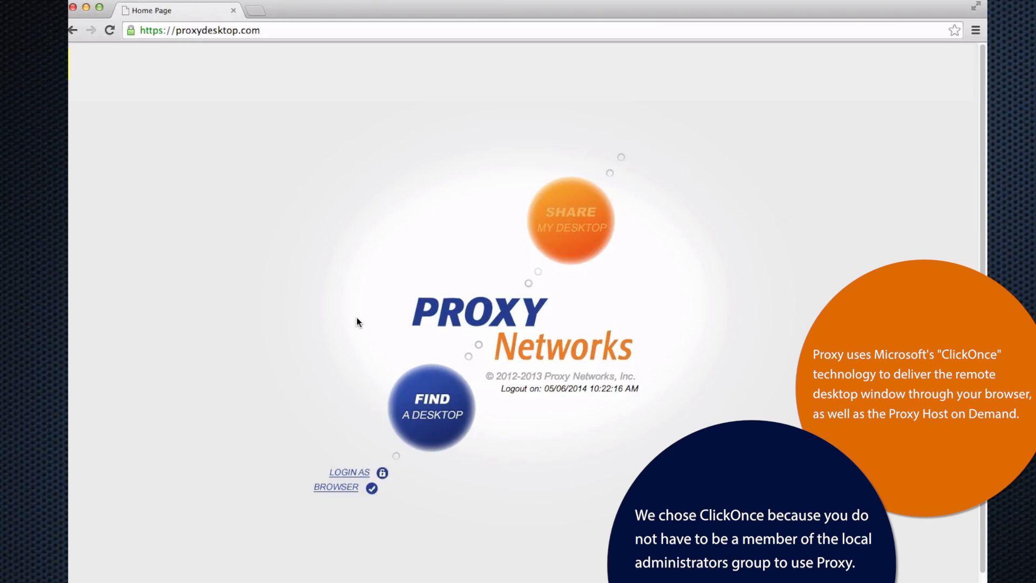
{"action": "mouse_move", "coordinate": [327, 469]}
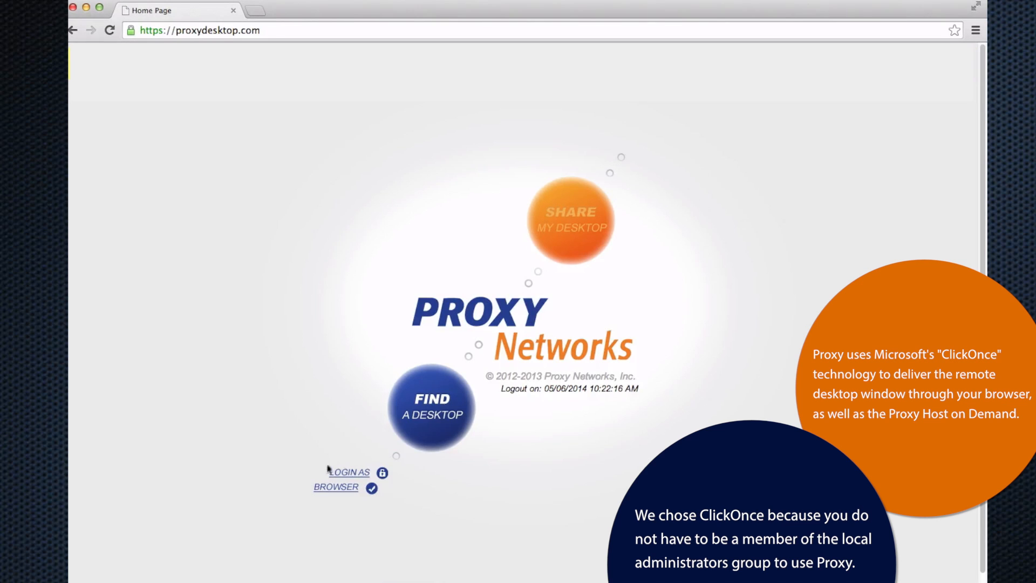
Step: Show the BROWSER compatibility details for Google Chrome on Macintosh
{"action": "left_click", "coordinate": [335, 487]}
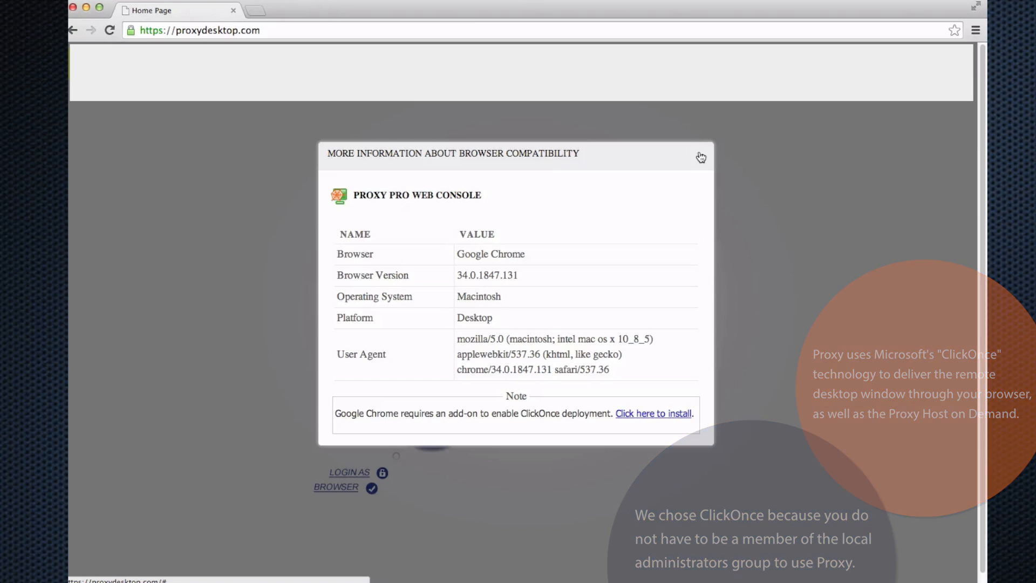
Step: Close the compatibility details and log in as Administrator with its password
{"action": "left_click", "coordinate": [701, 157]}
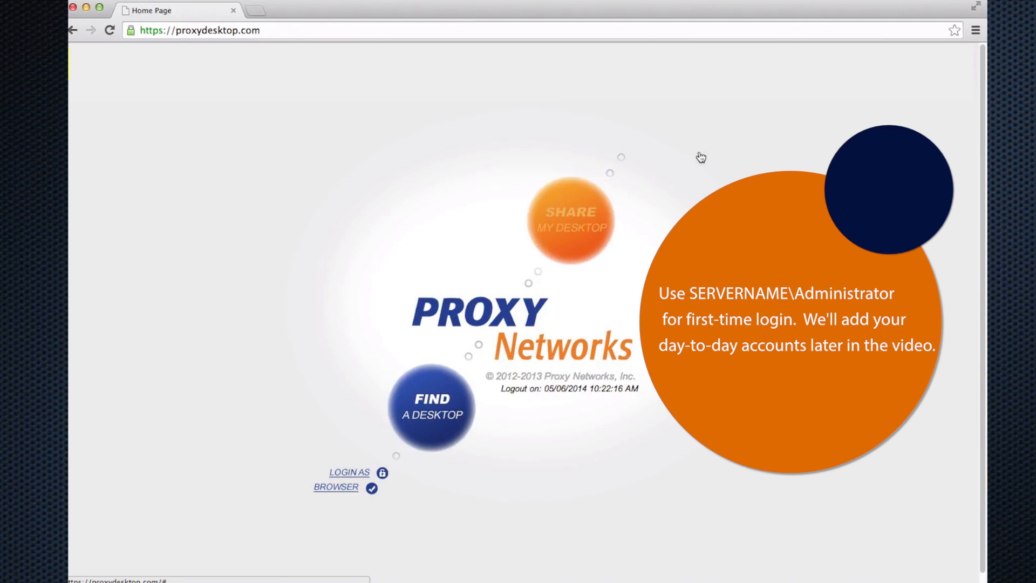
{"action": "left_click", "coordinate": [349, 471]}
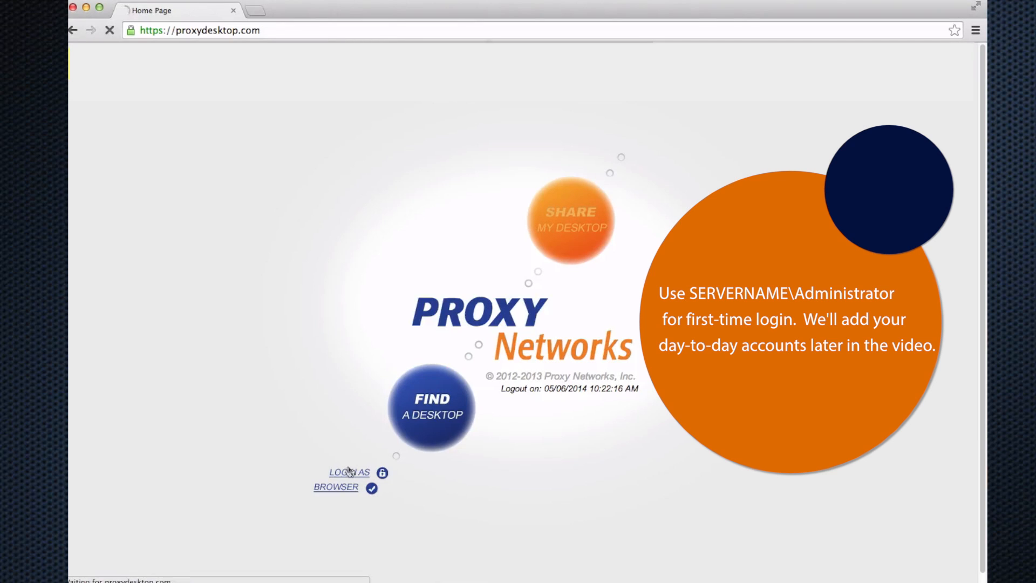
{"action": "left_click", "coordinate": [349, 472]}
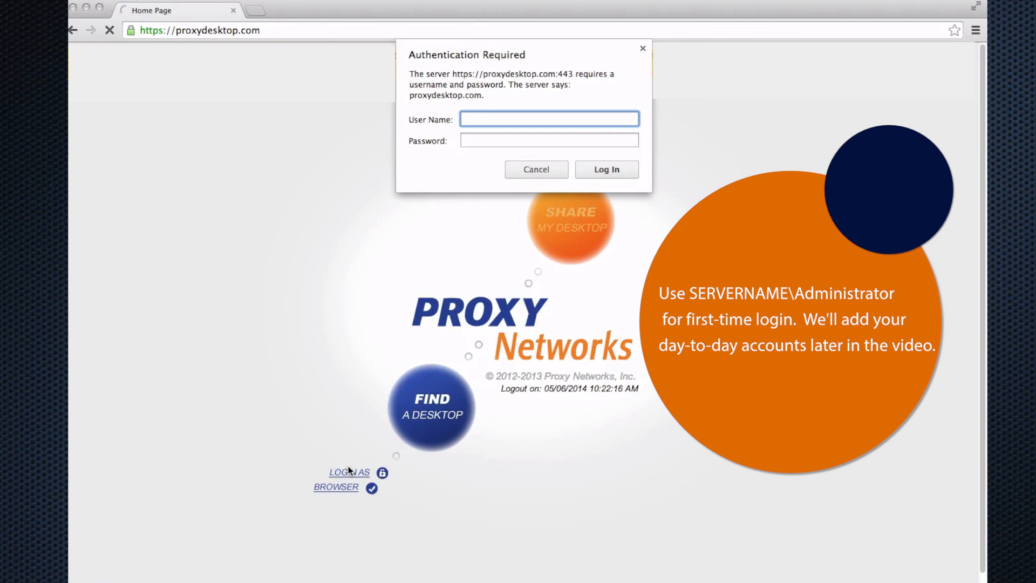
{"action": "type", "text": "Administrator"}
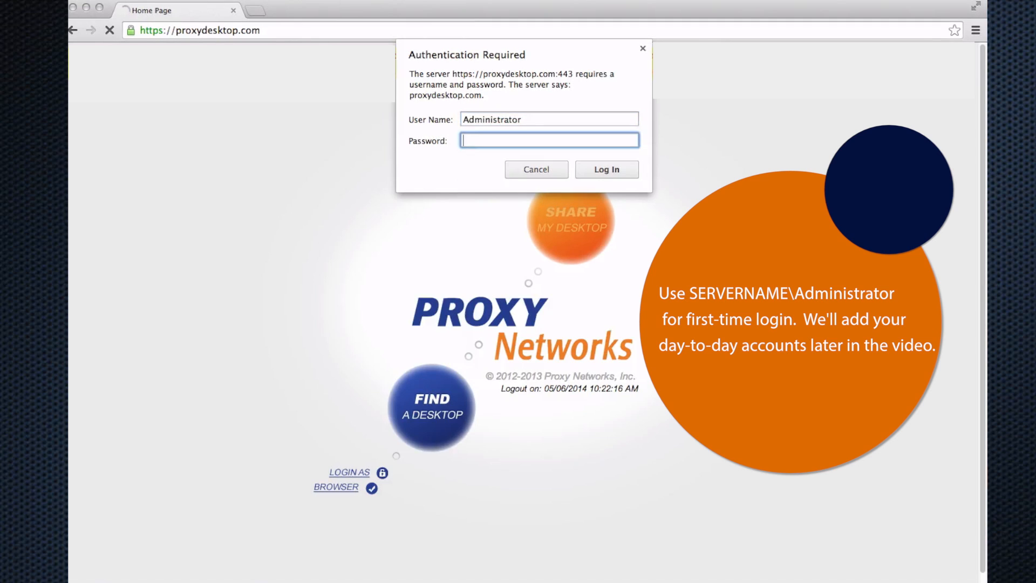
{"action": "type", "text": "•"}
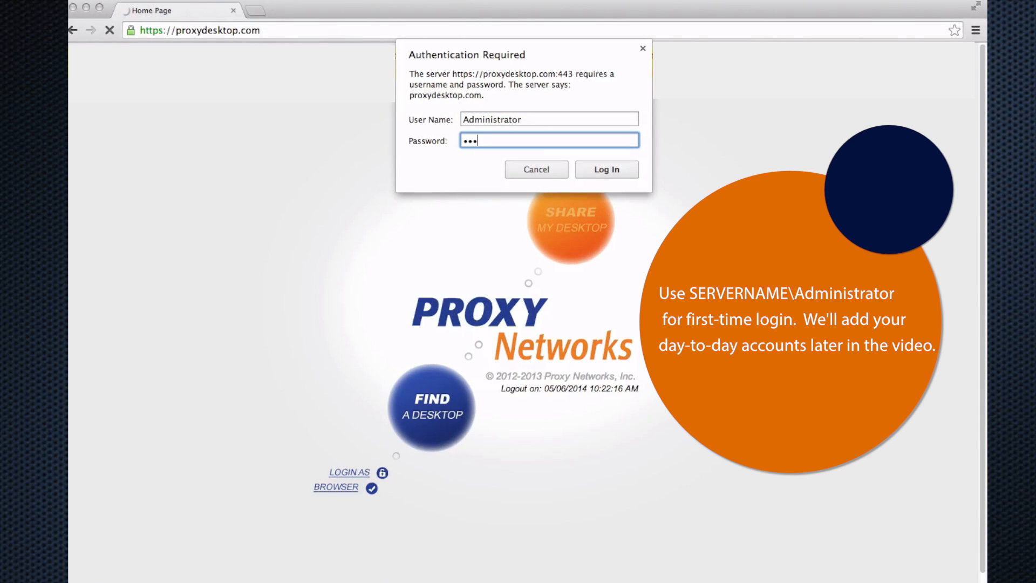
{"action": "type", "text": "••"}
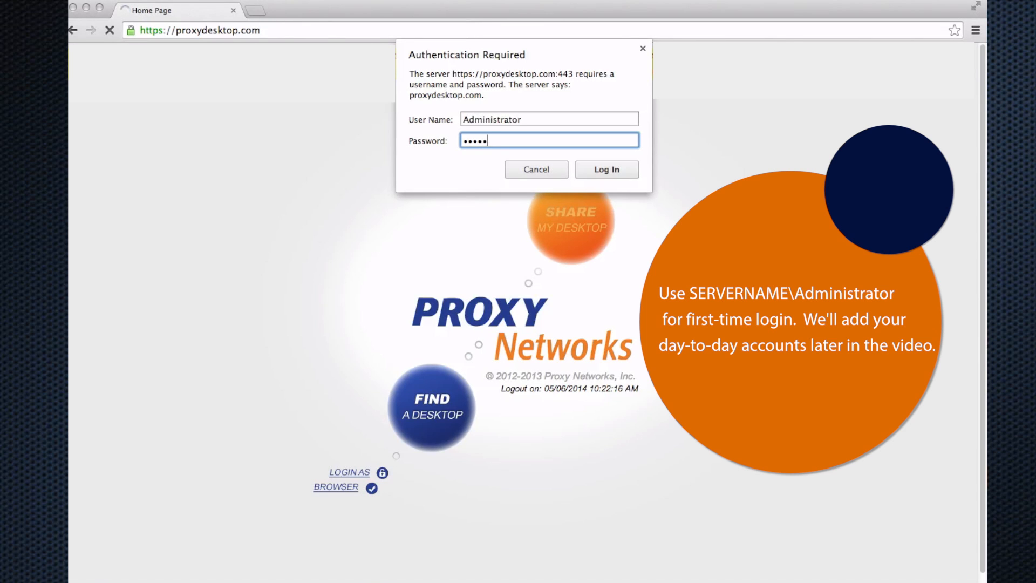
{"action": "type", "text": "•••"}
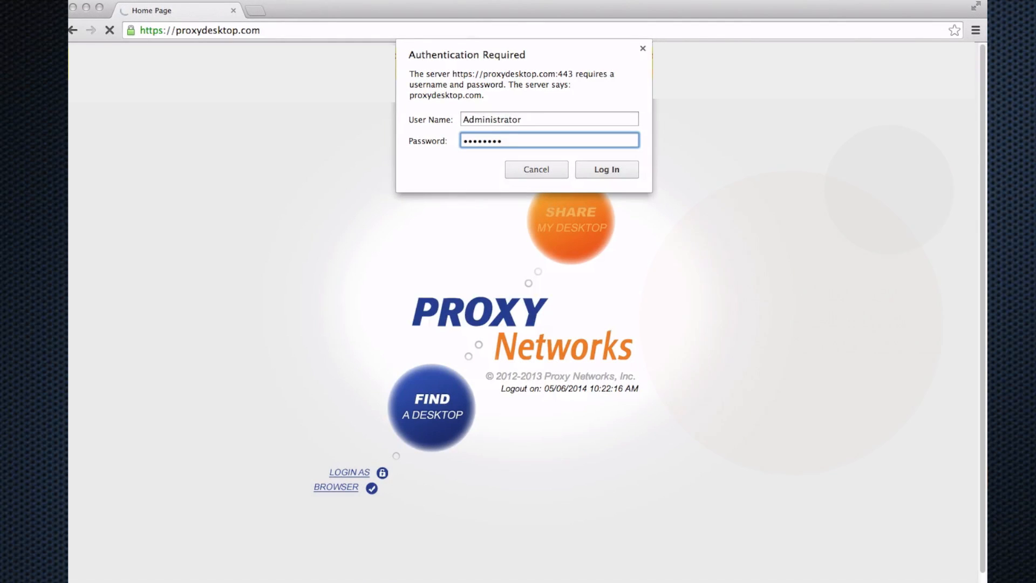
{"action": "left_click", "coordinate": [606, 169]}
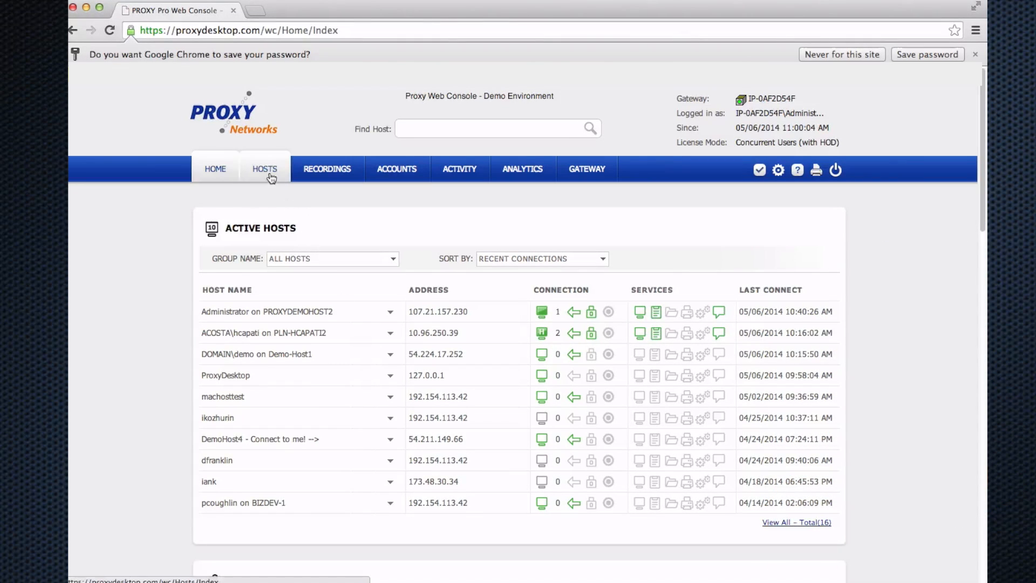
Step: Show the HOSTS gateway groups list with host counts and group types
{"action": "left_click", "coordinate": [265, 169]}
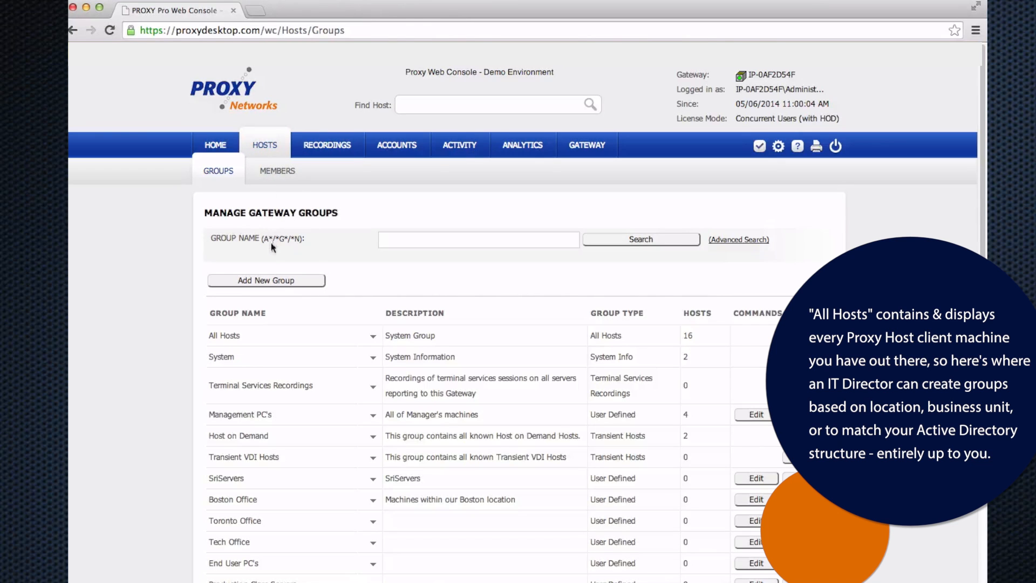
{"action": "left_click", "coordinate": [265, 281]}
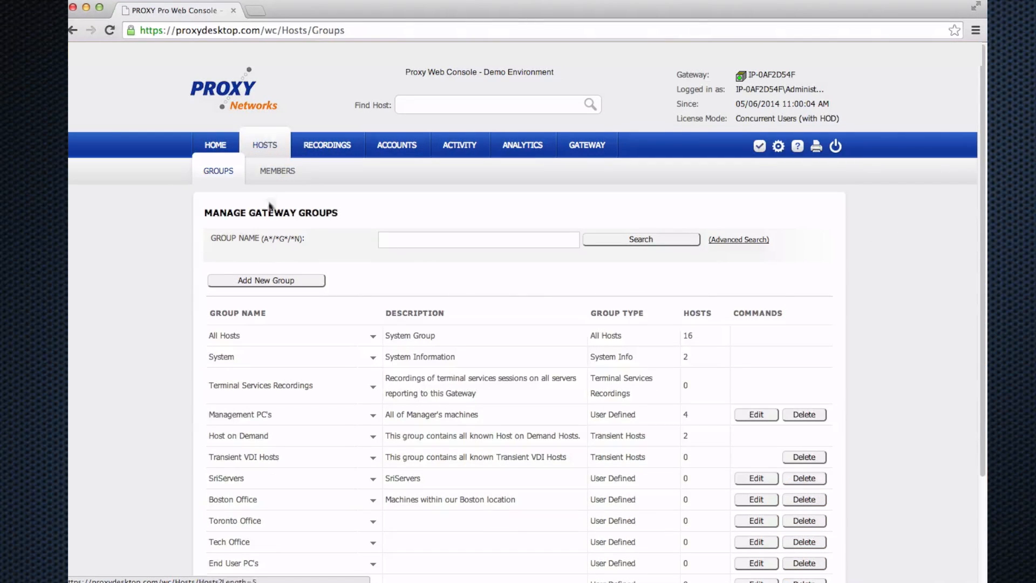
Step: Insert the Toronto Offices group, then start and drop an 'Other Office' entry
{"action": "left_click", "coordinate": [266, 280]}
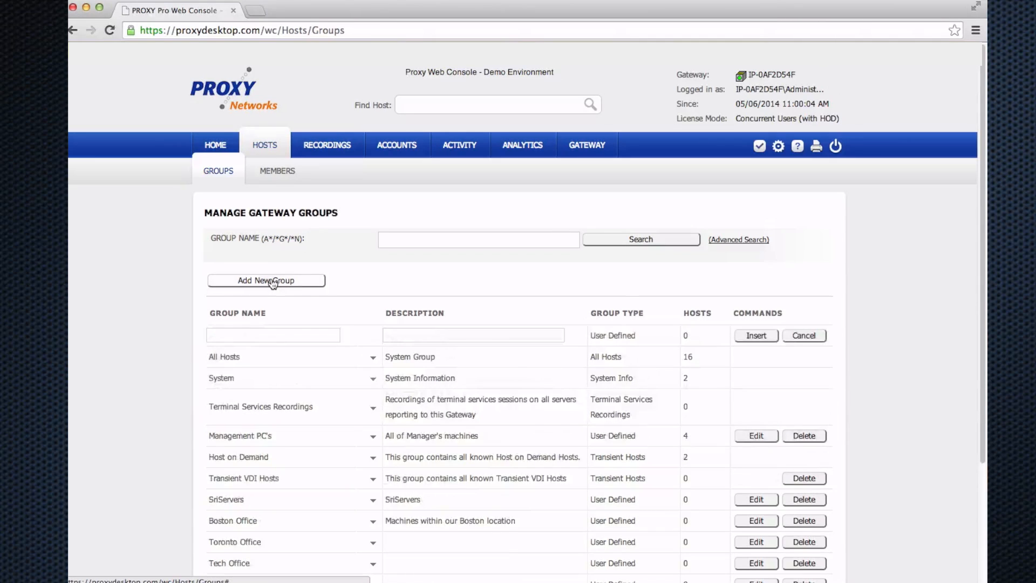
{"action": "type", "text": "Toronto Offices"}
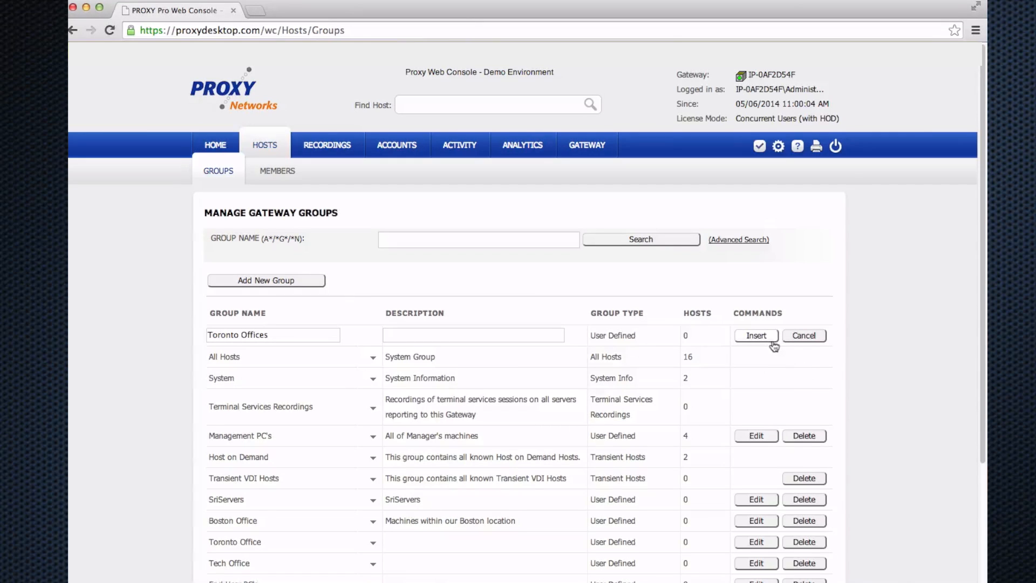
{"action": "left_click", "coordinate": [804, 335]}
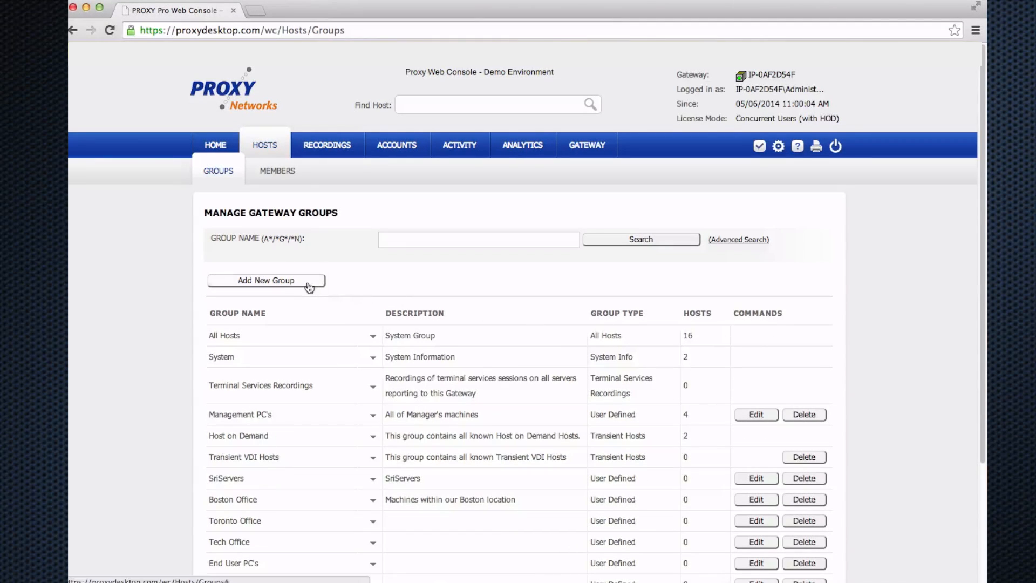
{"action": "left_click", "coordinate": [266, 280]}
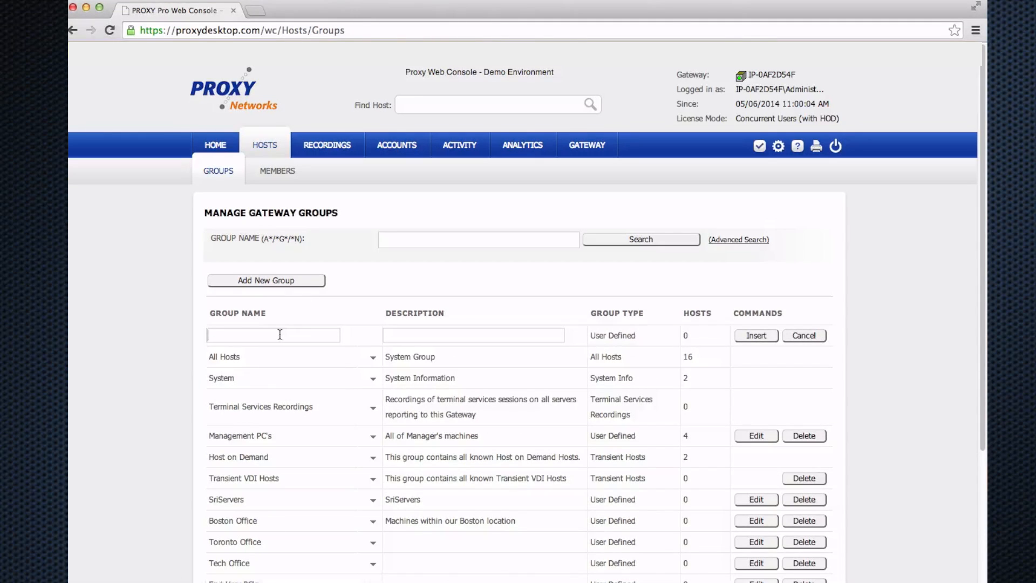
{"action": "type", "text": "Other Office"}
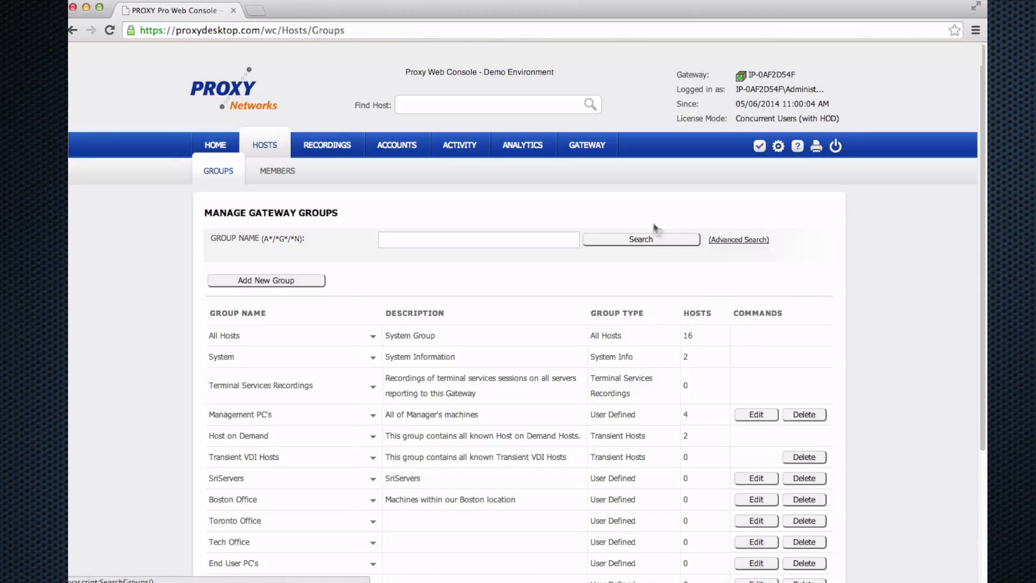
Step: Edit General gateway settings, toggling automatic workstation moving off and back on
{"action": "left_click", "coordinate": [586, 145]}
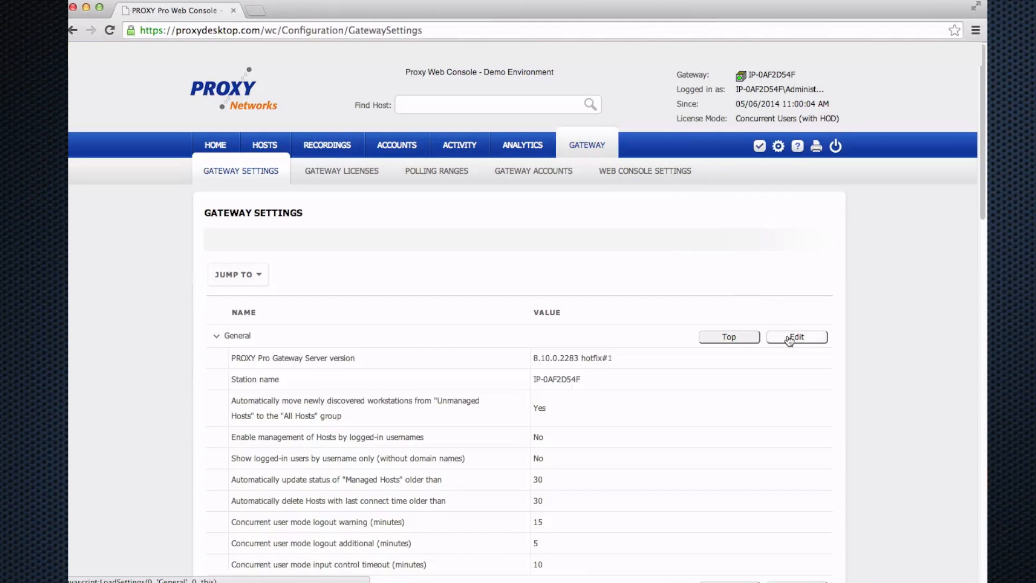
{"action": "left_click", "coordinate": [797, 336]}
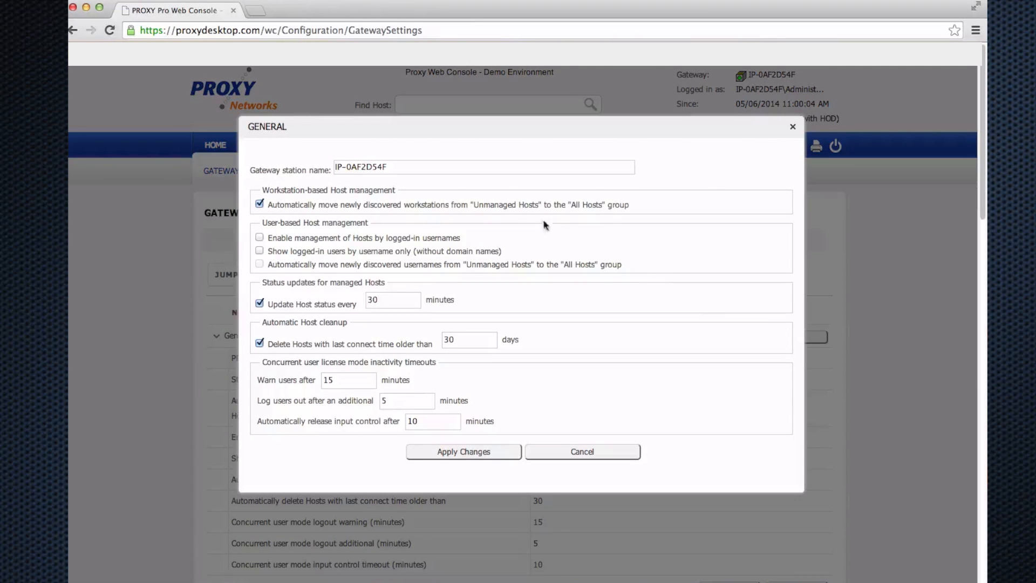
{"action": "double_click", "coordinate": [507, 204]}
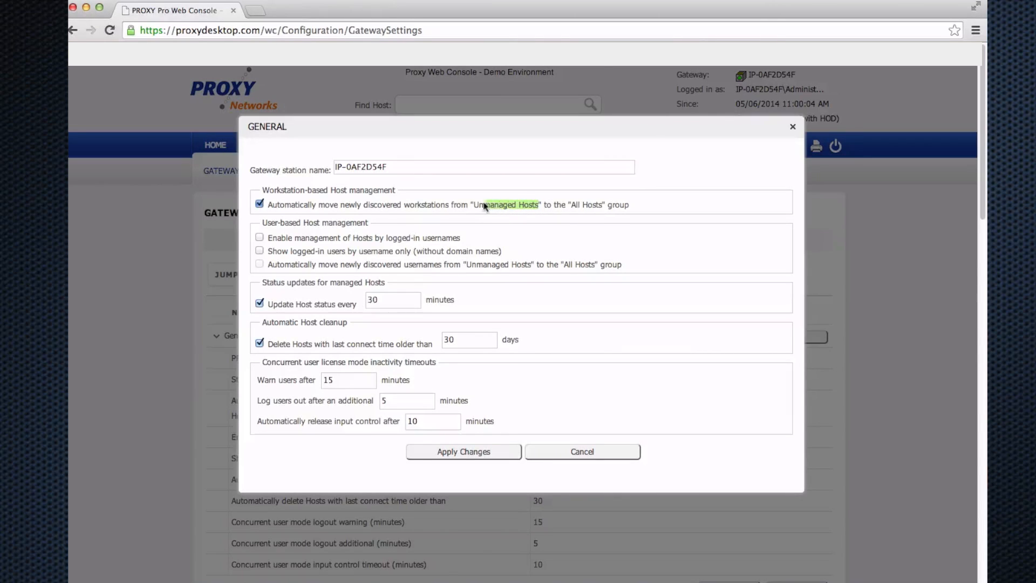
{"action": "left_click", "coordinate": [259, 204]}
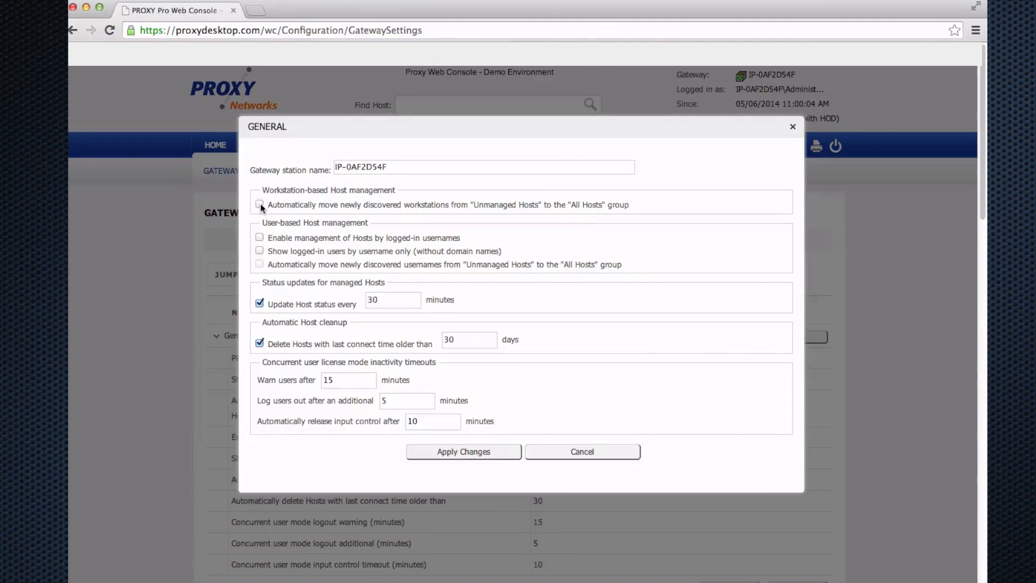
{"action": "left_click", "coordinate": [259, 204]}
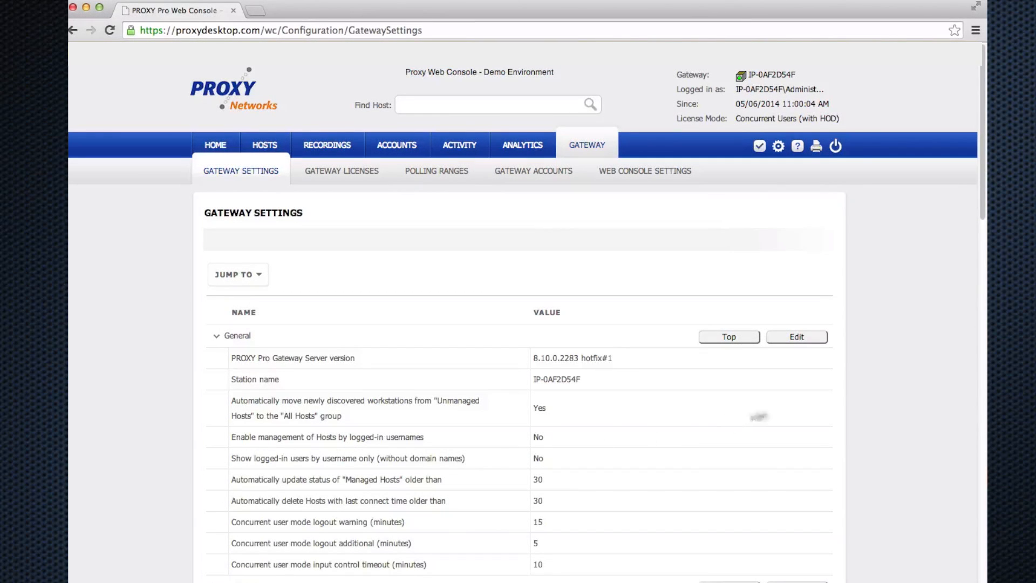
{"action": "scroll", "scroll_direction": "down", "scroll_amount": 3}
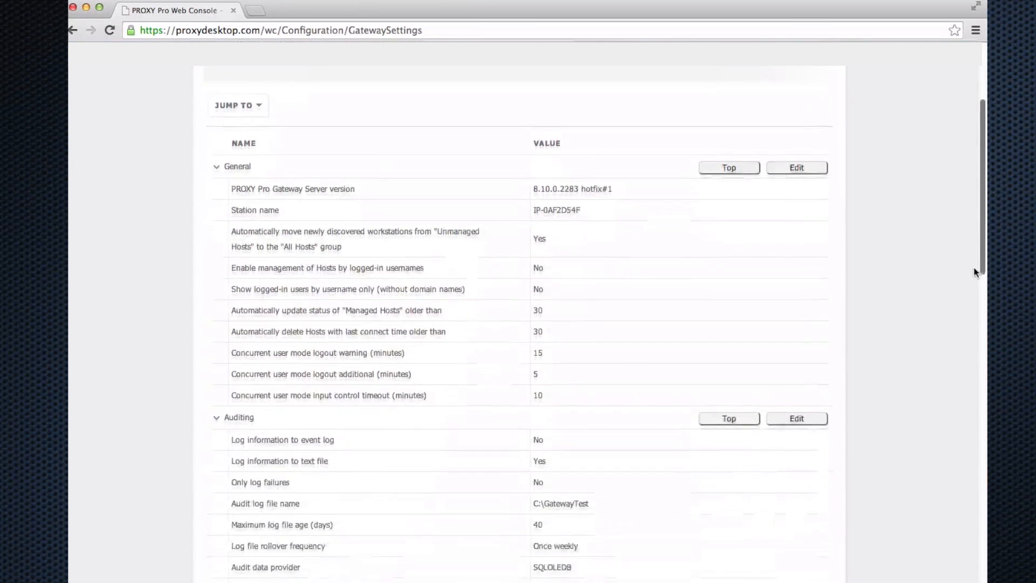
{"action": "scroll", "scroll_direction": "down", "scroll_amount": 3}
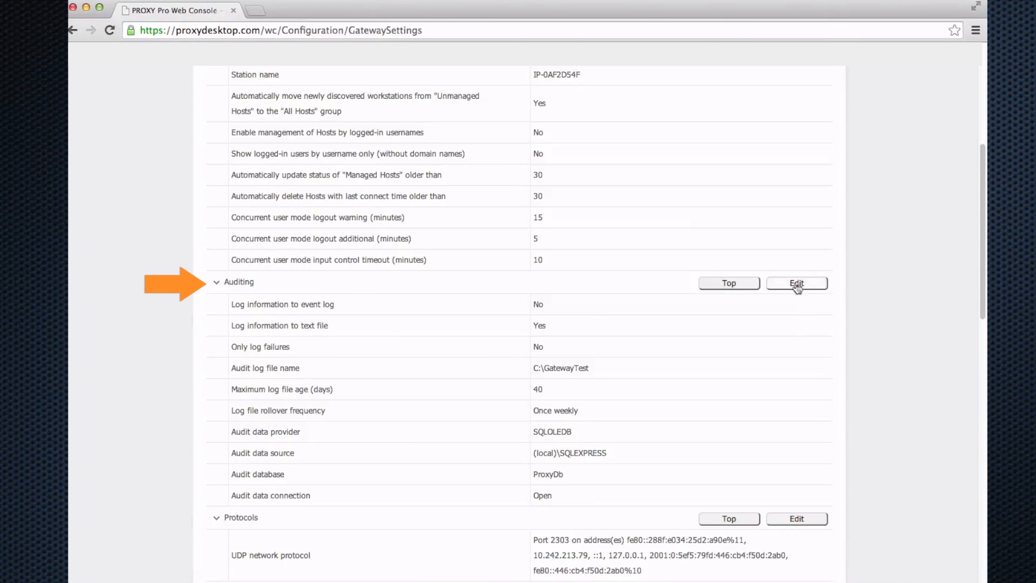
{"action": "left_click", "coordinate": [797, 283]}
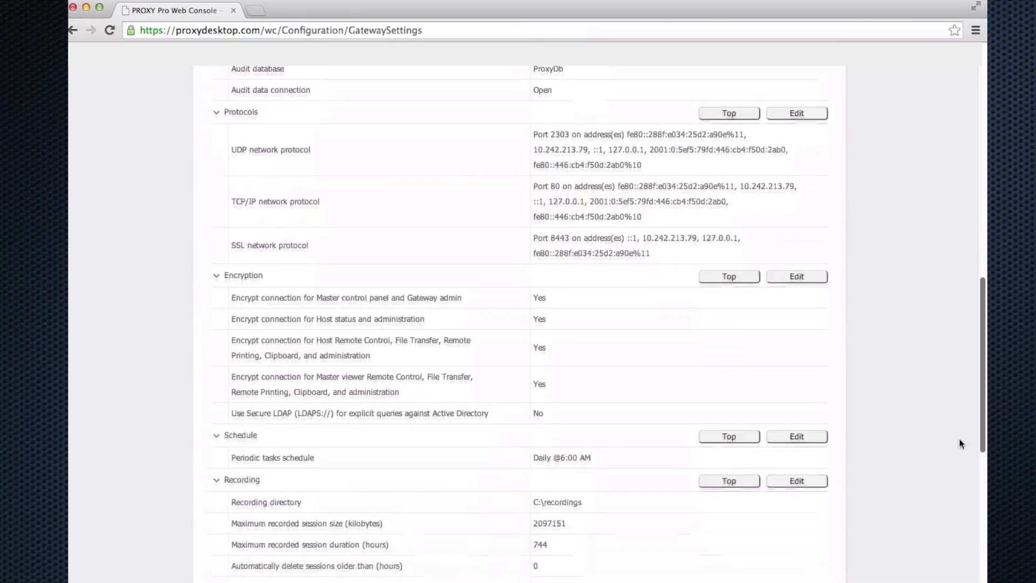
{"action": "scroll", "scroll_direction": "down", "scroll_amount": 3}
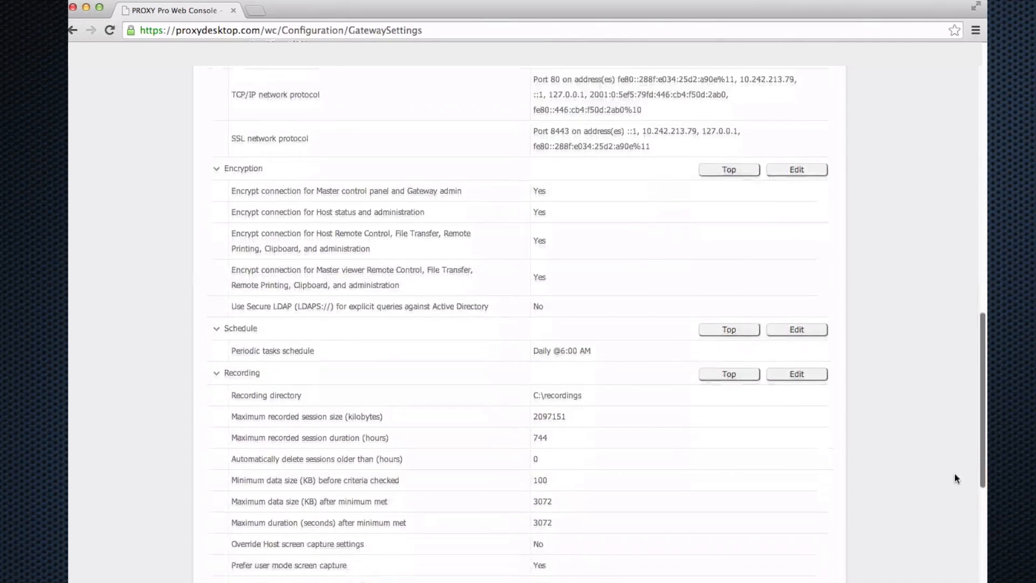
{"action": "scroll", "scroll_direction": "down", "scroll_amount": 3}
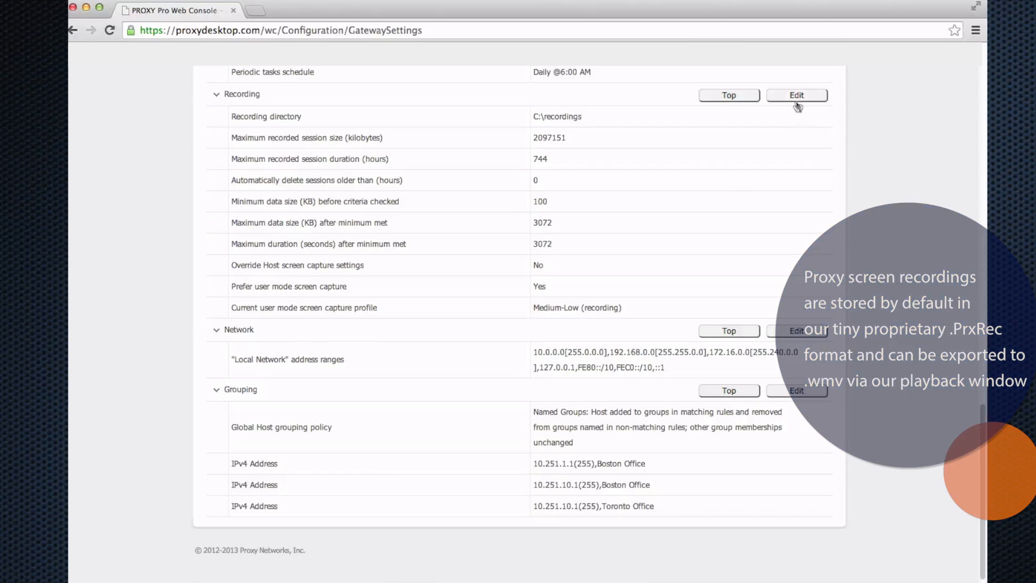
{"action": "left_click", "coordinate": [797, 94]}
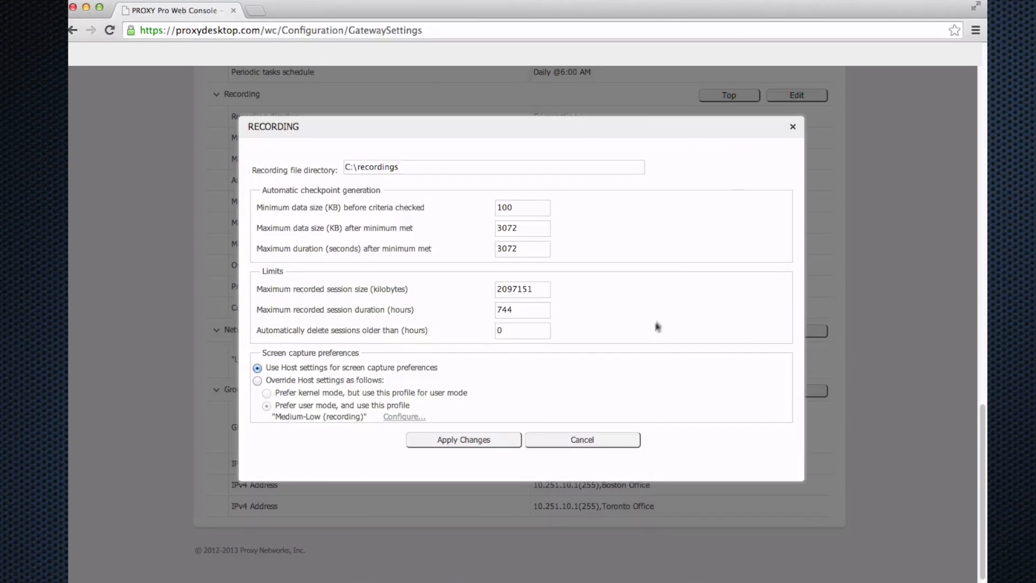
{"action": "left_click", "coordinate": [464, 439]}
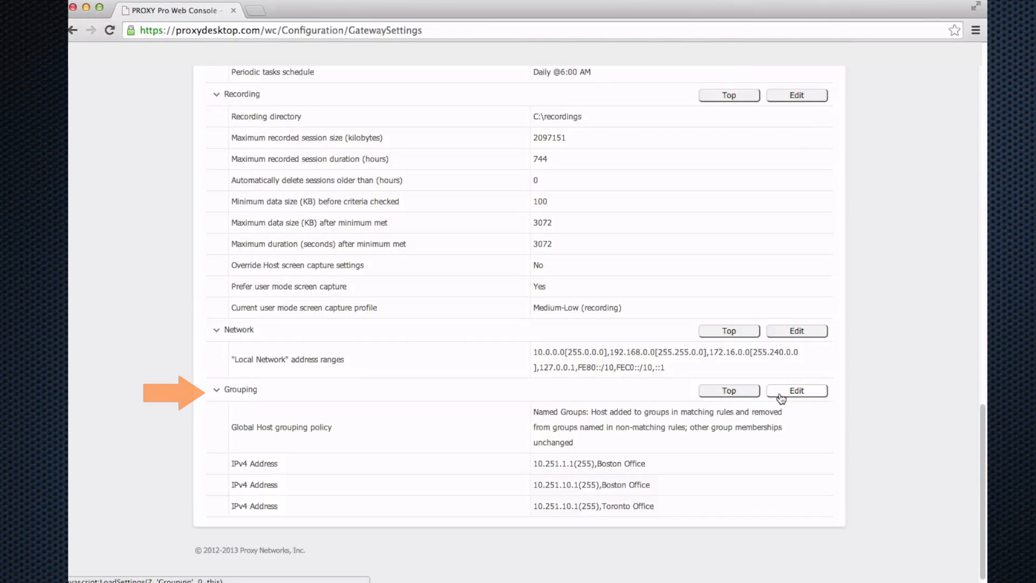
Step: Add an IPv4 grouping rule sending 10.251.10.1 (255 addresses) to Toronto Offices, and apply
{"action": "left_click", "coordinate": [797, 389]}
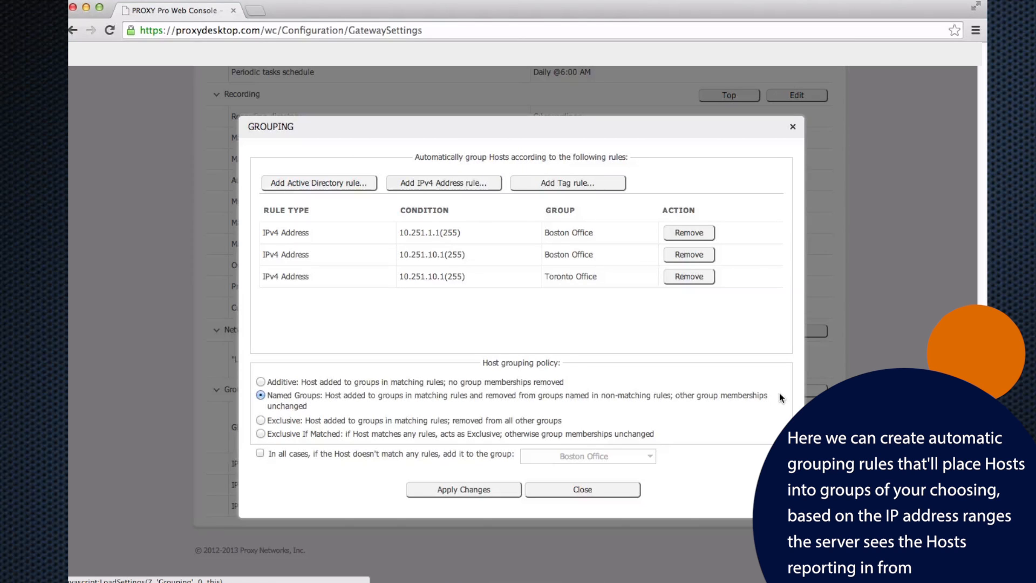
{"action": "mouse_move", "coordinate": [651, 318]}
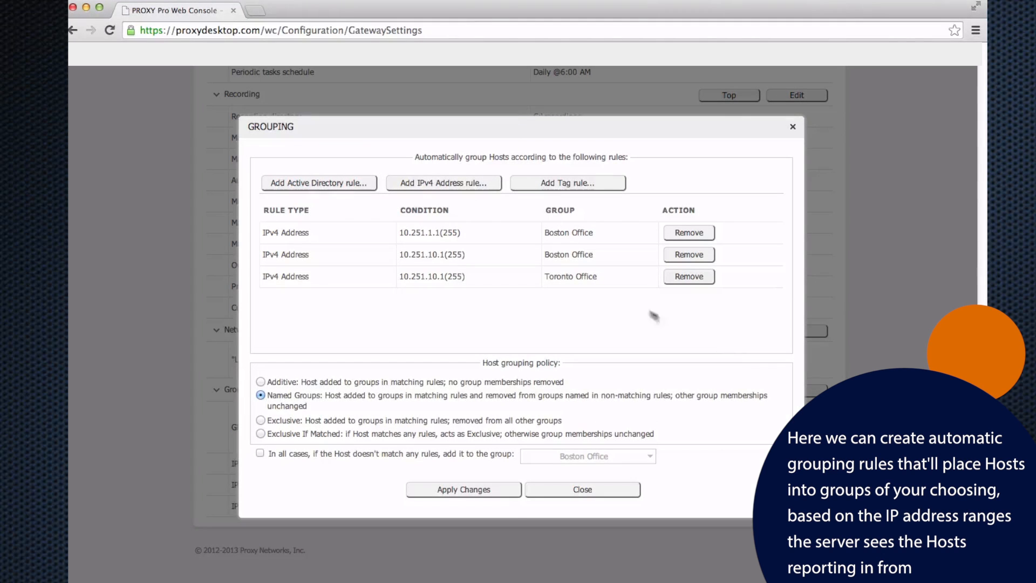
{"action": "left_click", "coordinate": [444, 183]}
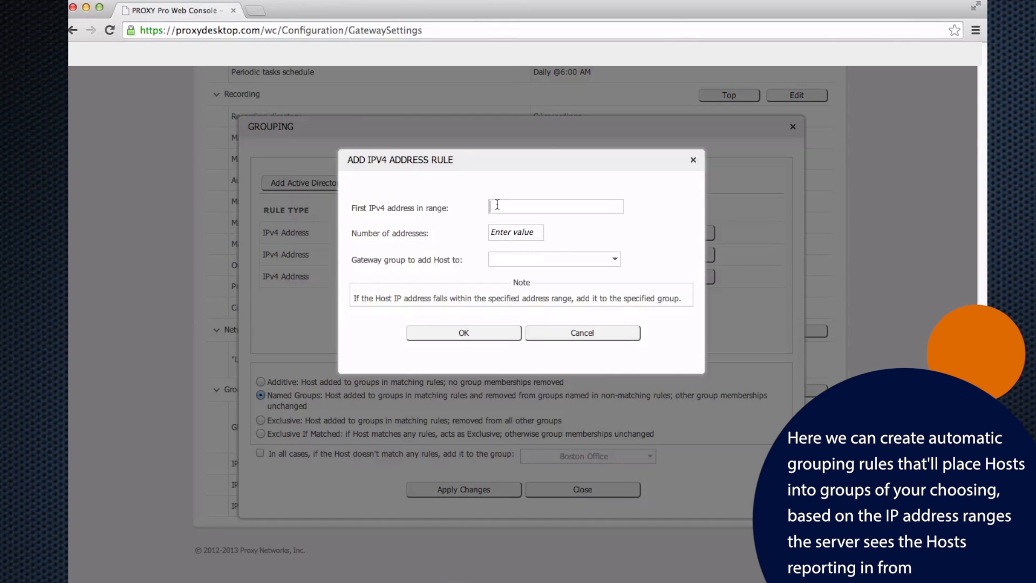
{"action": "type", "text": "10"}
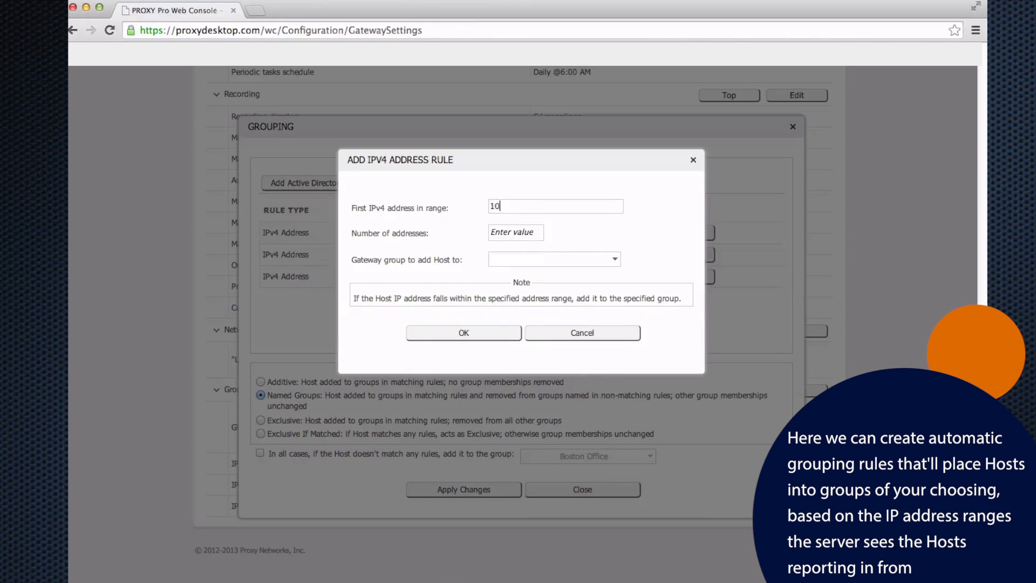
{"action": "type", "text": ".251.10.1"}
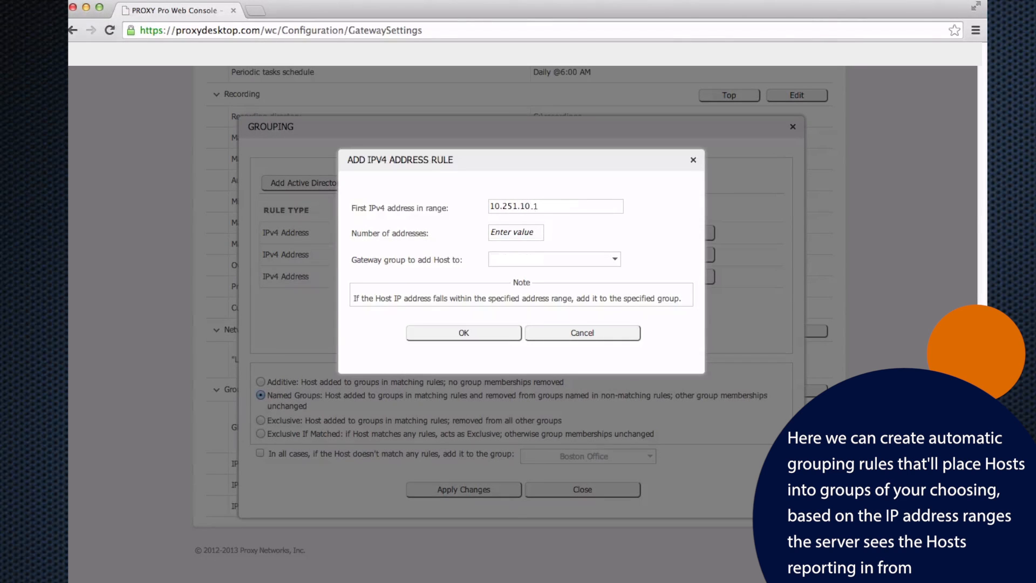
{"action": "left_click", "coordinate": [515, 232]}
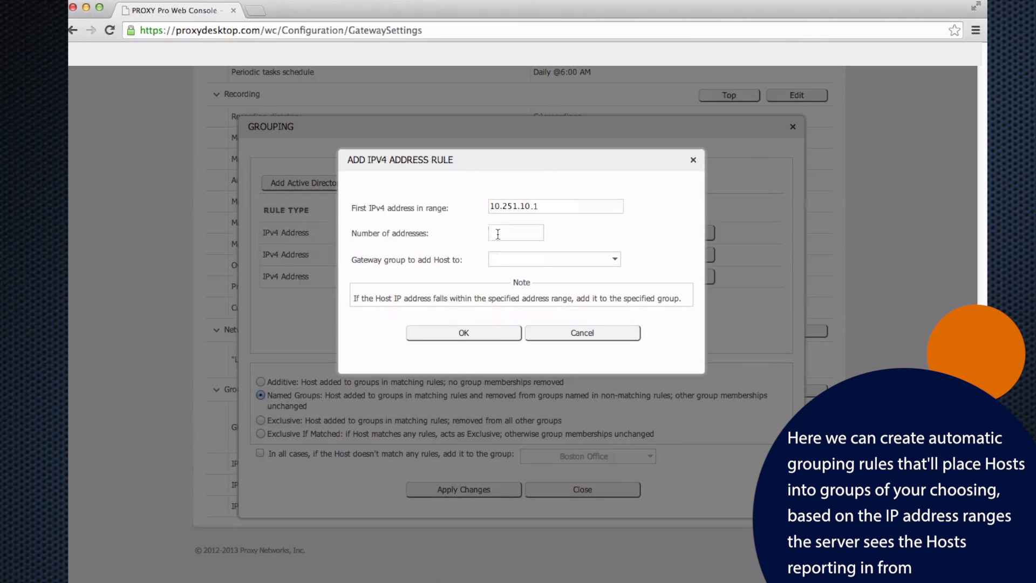
{"action": "type", "text": "255"}
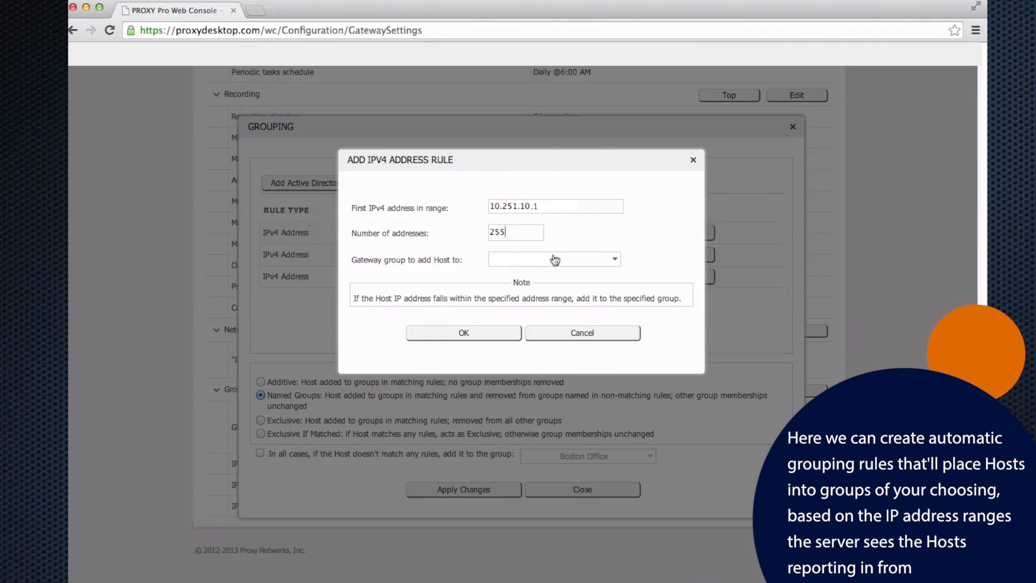
{"action": "left_click", "coordinate": [554, 258]}
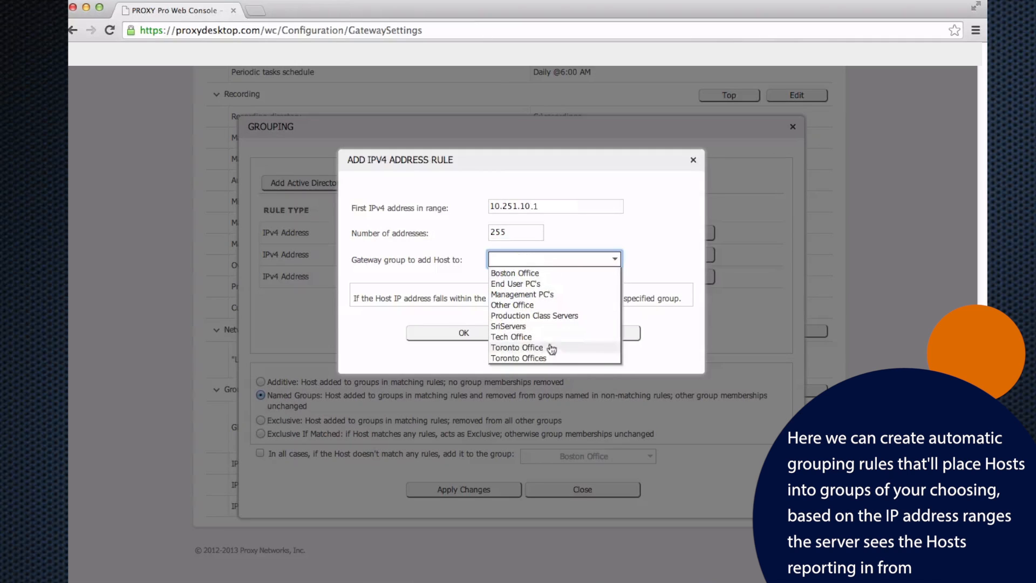
{"action": "left_click", "coordinate": [519, 357]}
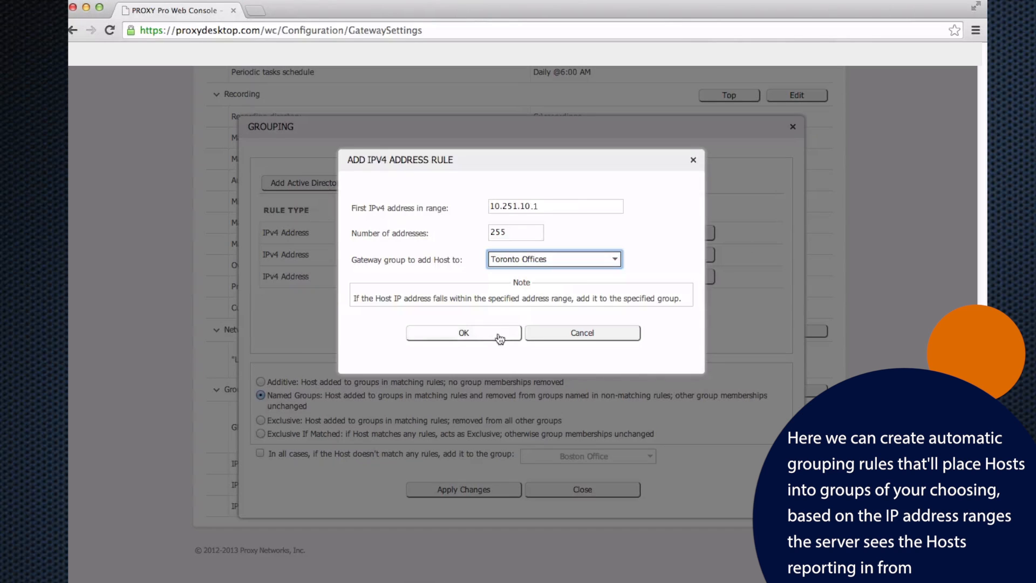
{"action": "left_click", "coordinate": [462, 333]}
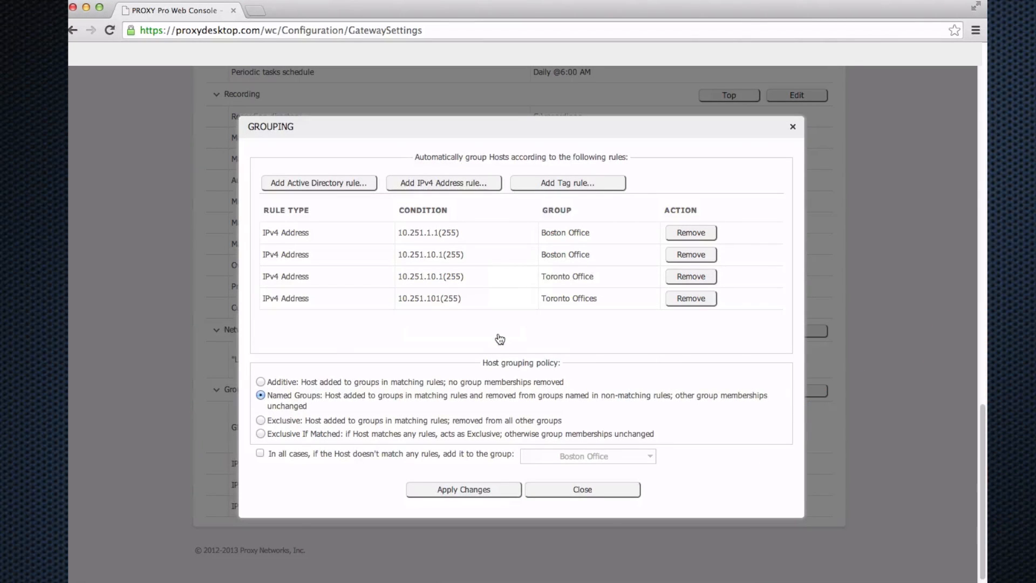
{"action": "left_click", "coordinate": [581, 489]}
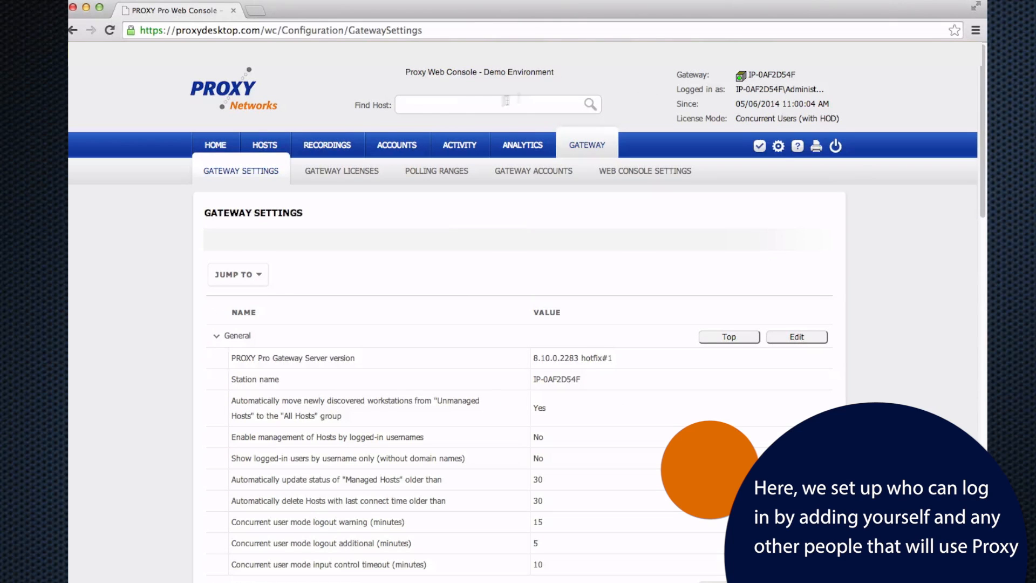
Step: Show the web console accounts list and begin importing a new account
{"action": "left_click", "coordinate": [397, 145]}
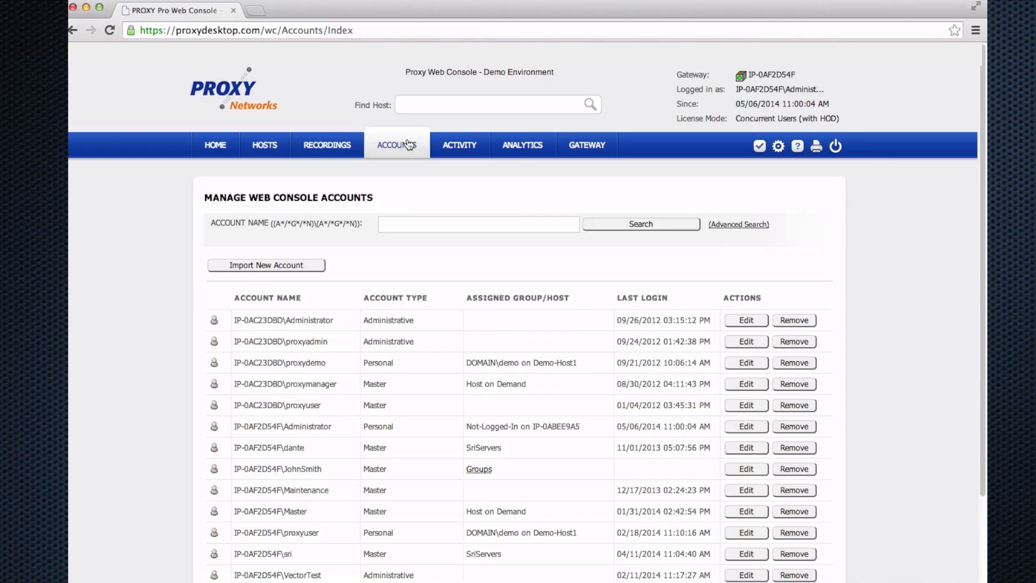
{"action": "left_click", "coordinate": [265, 265]}
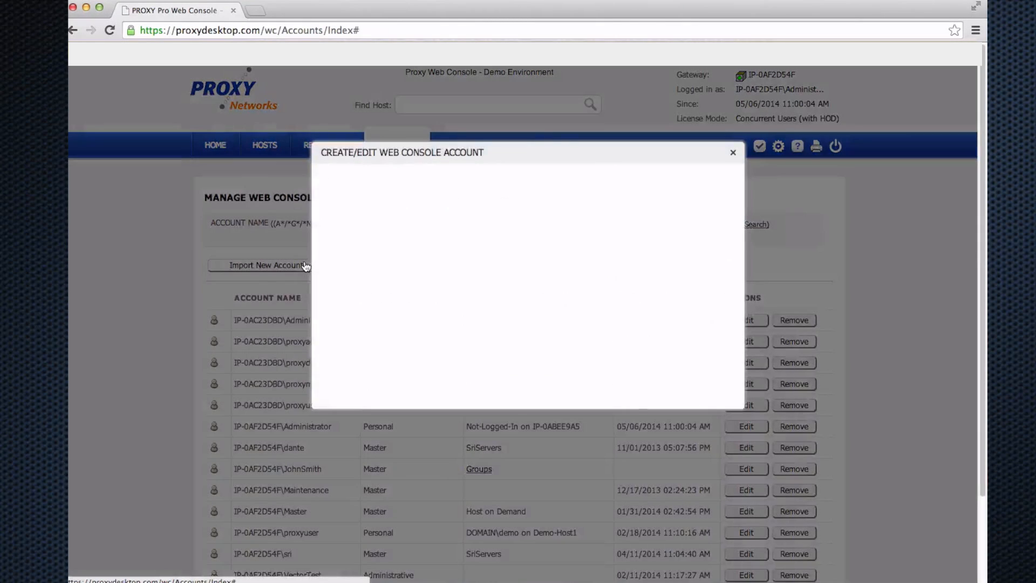
Step: Resolve the account name JohnSmith with CheckNames and proceed to the account type
{"action": "left_click", "coordinate": [267, 265]}
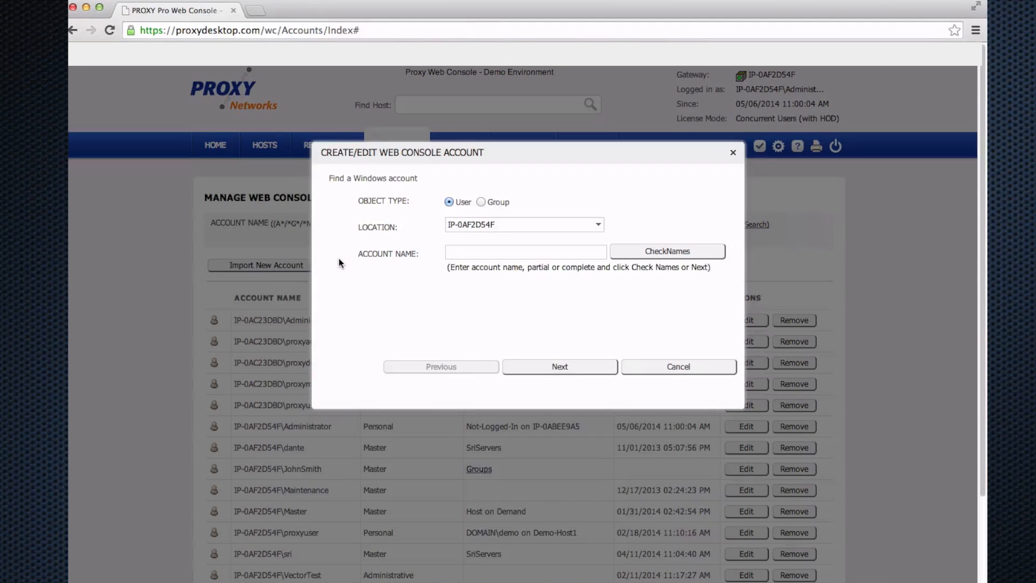
{"action": "left_click", "coordinate": [524, 224]}
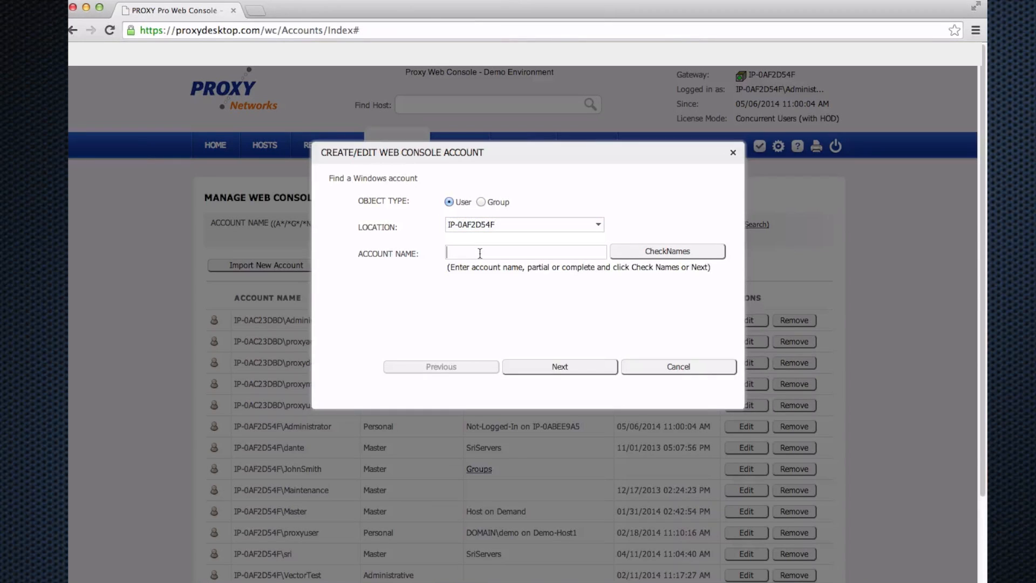
{"action": "type", "text": "johnsmith"}
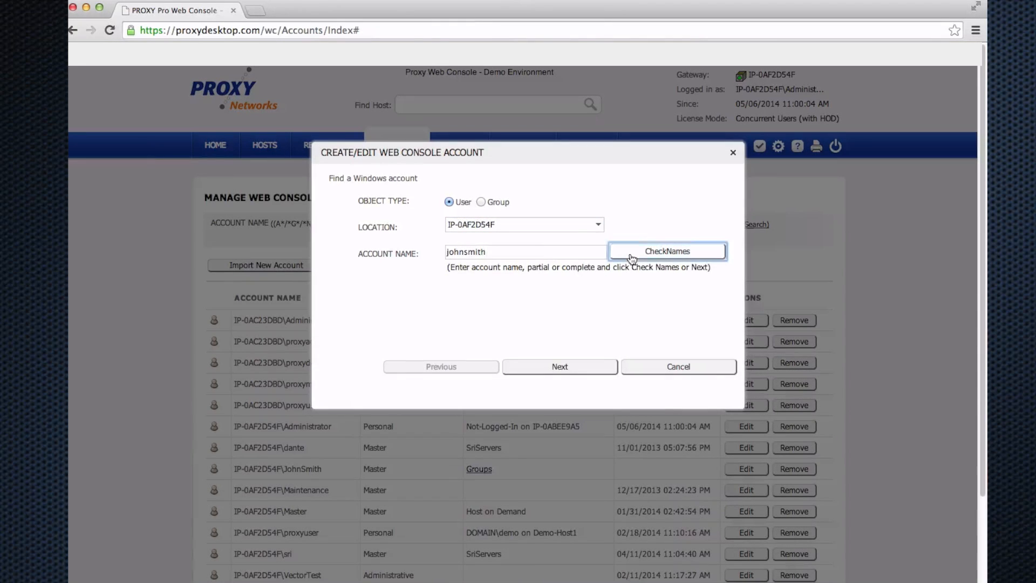
{"action": "left_click", "coordinate": [667, 251]}
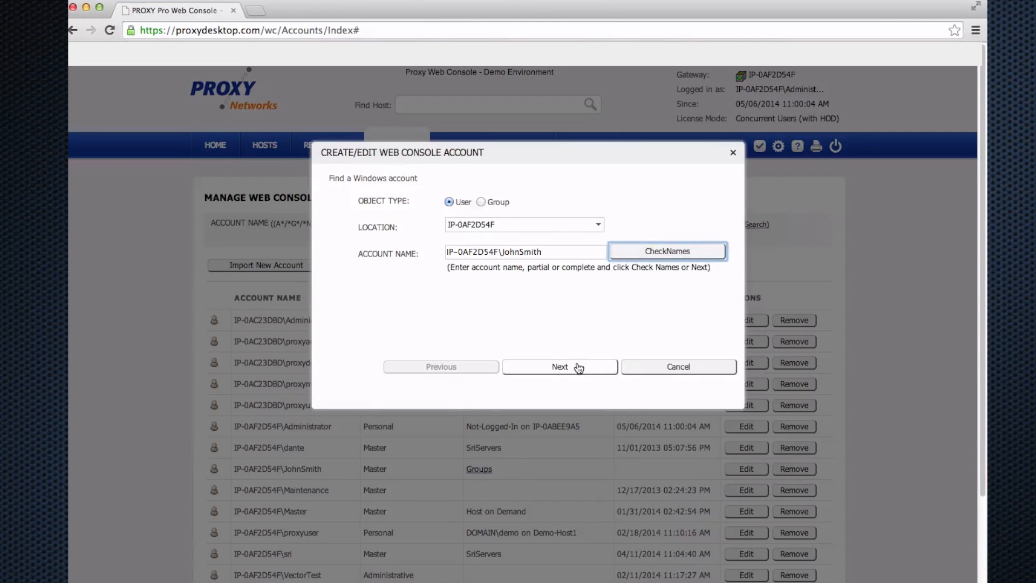
{"action": "left_click", "coordinate": [560, 367]}
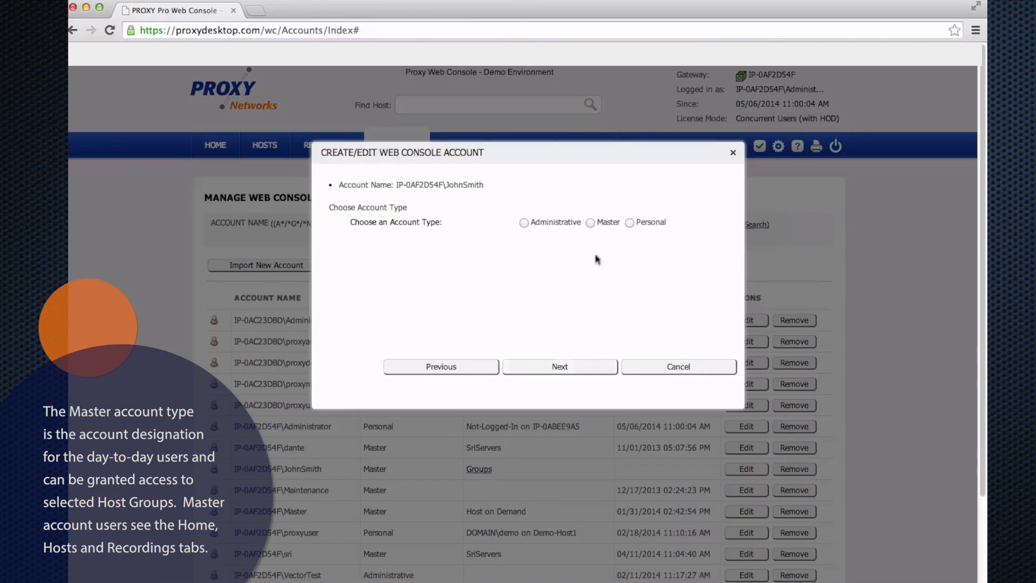
Step: Make JohnSmith a Master account with Toronto Offices access and save it
{"action": "left_click", "coordinate": [590, 222]}
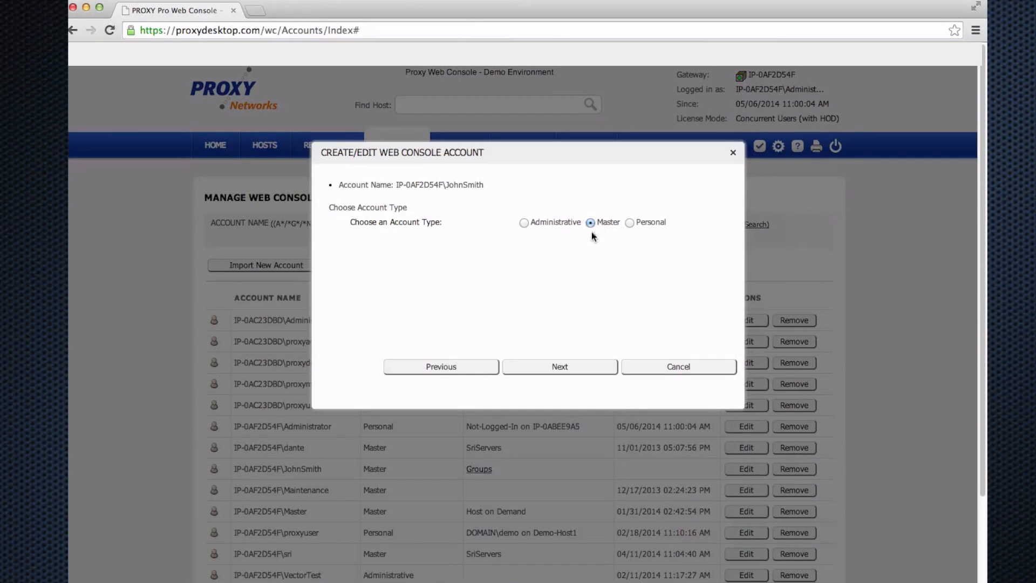
{"action": "left_click", "coordinate": [559, 366]}
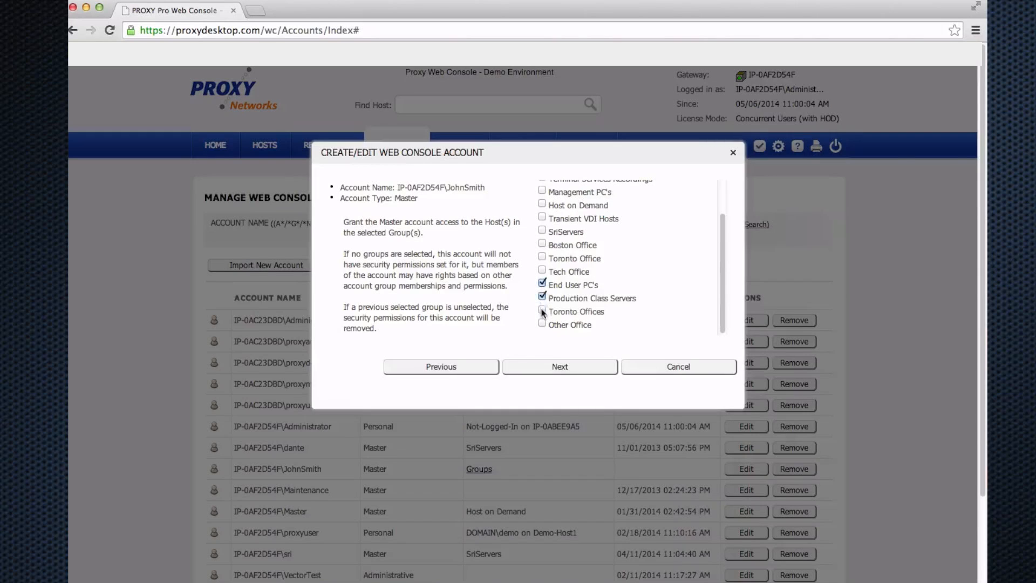
{"action": "left_click", "coordinate": [559, 368]}
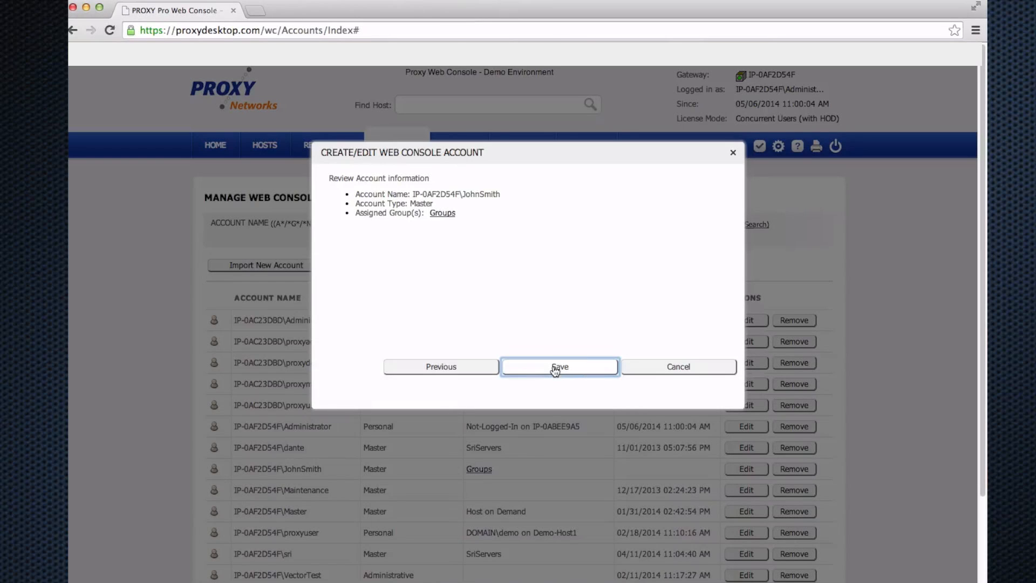
{"action": "left_click", "coordinate": [559, 367]}
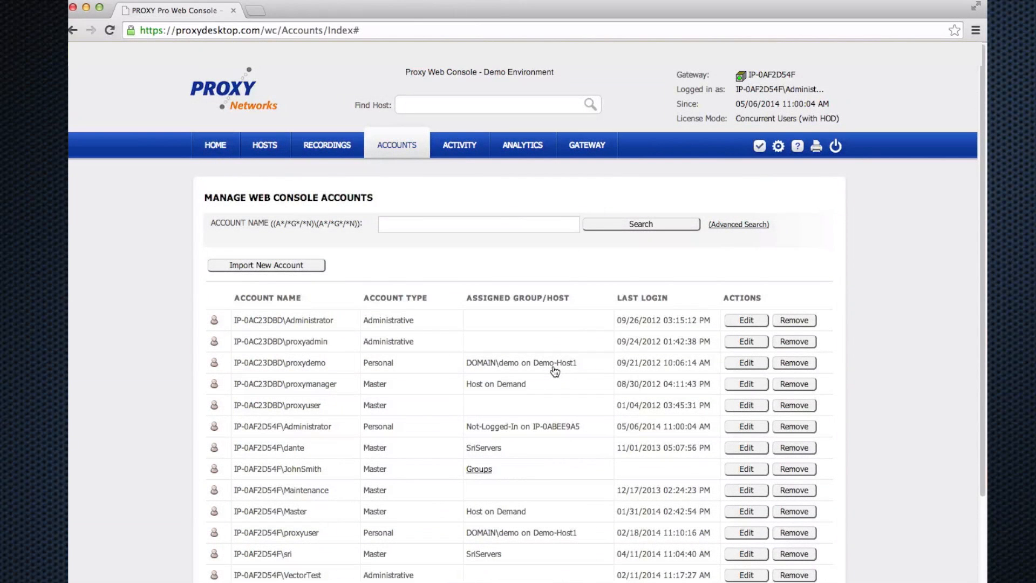